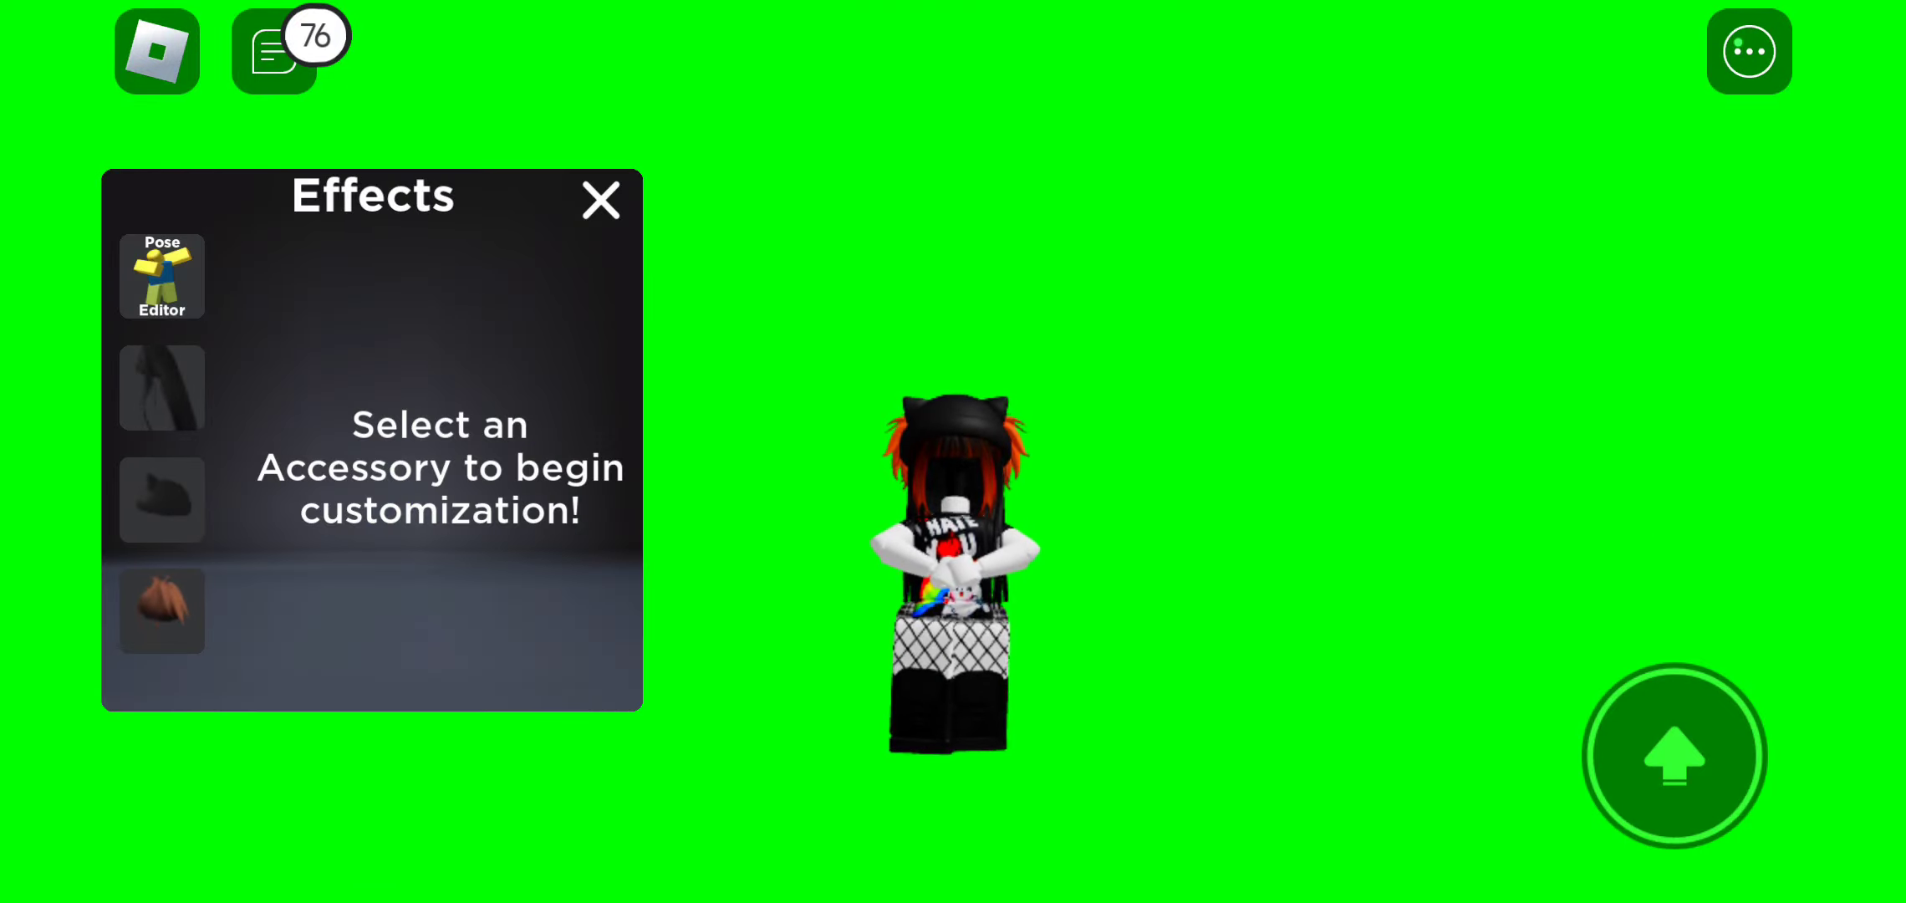
Launch the Pose Editor from the Effects panel for the green-screen avatar.
left_click(161, 276)
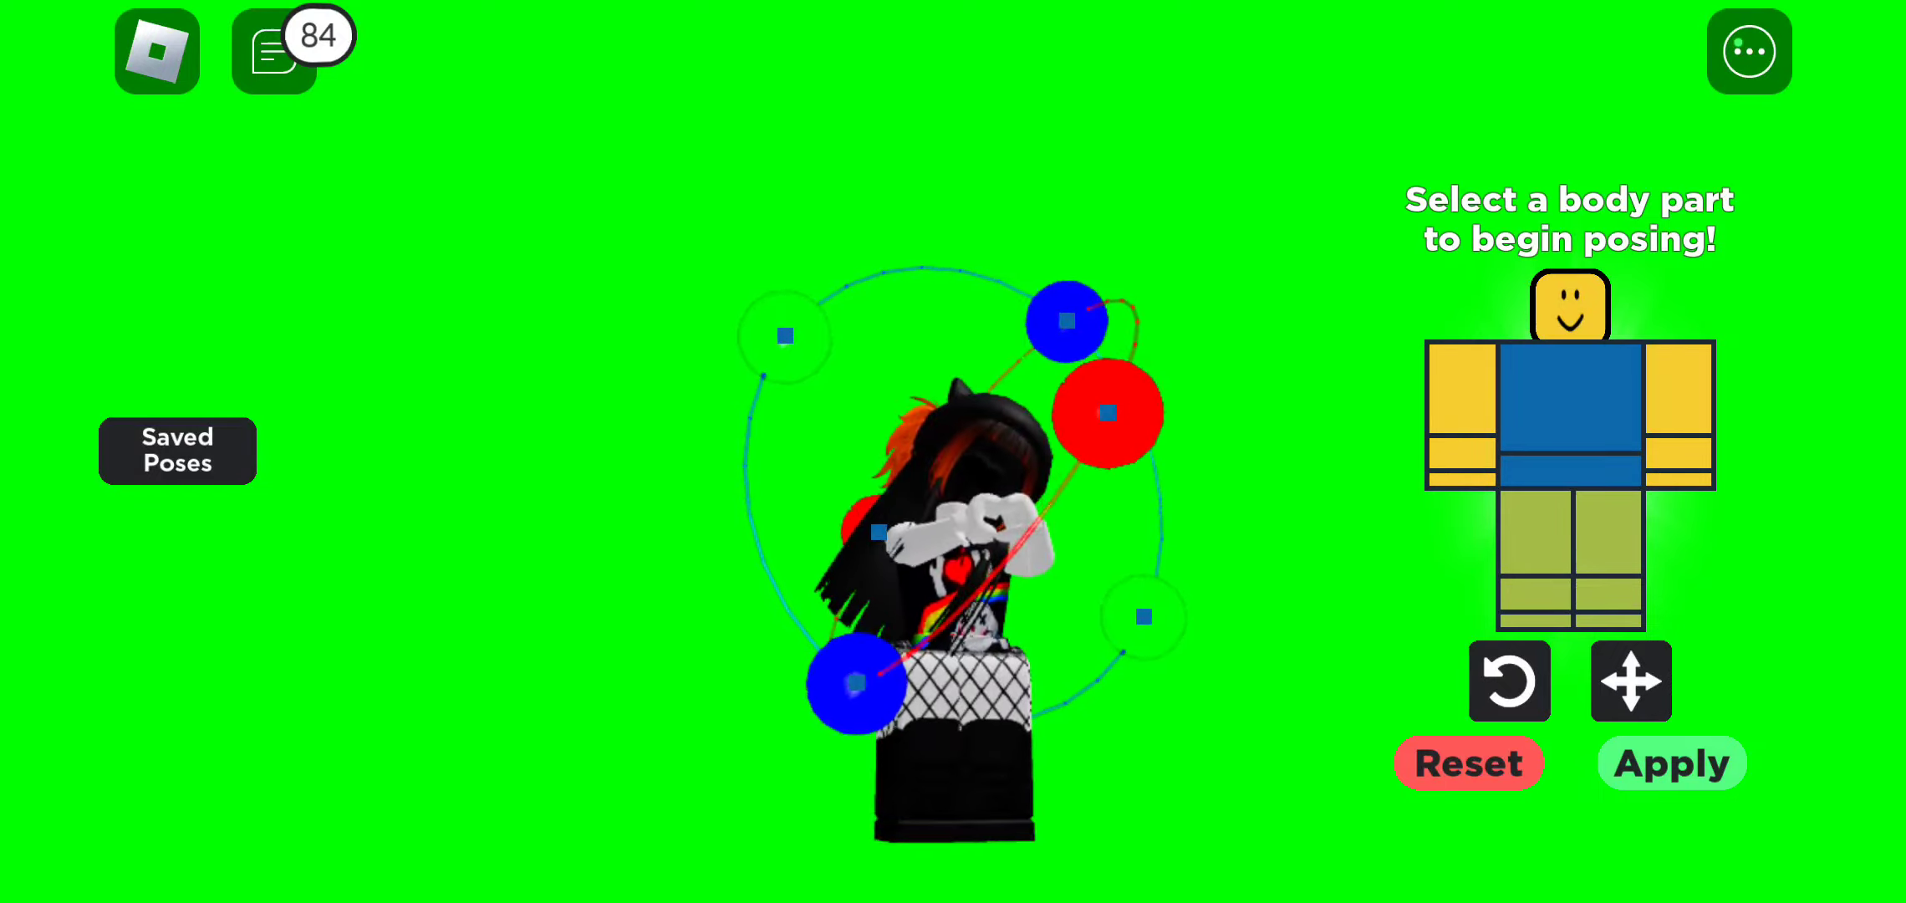
Apply the heart hand gesture pose to the avatar's arms.
left_click(1629, 681)
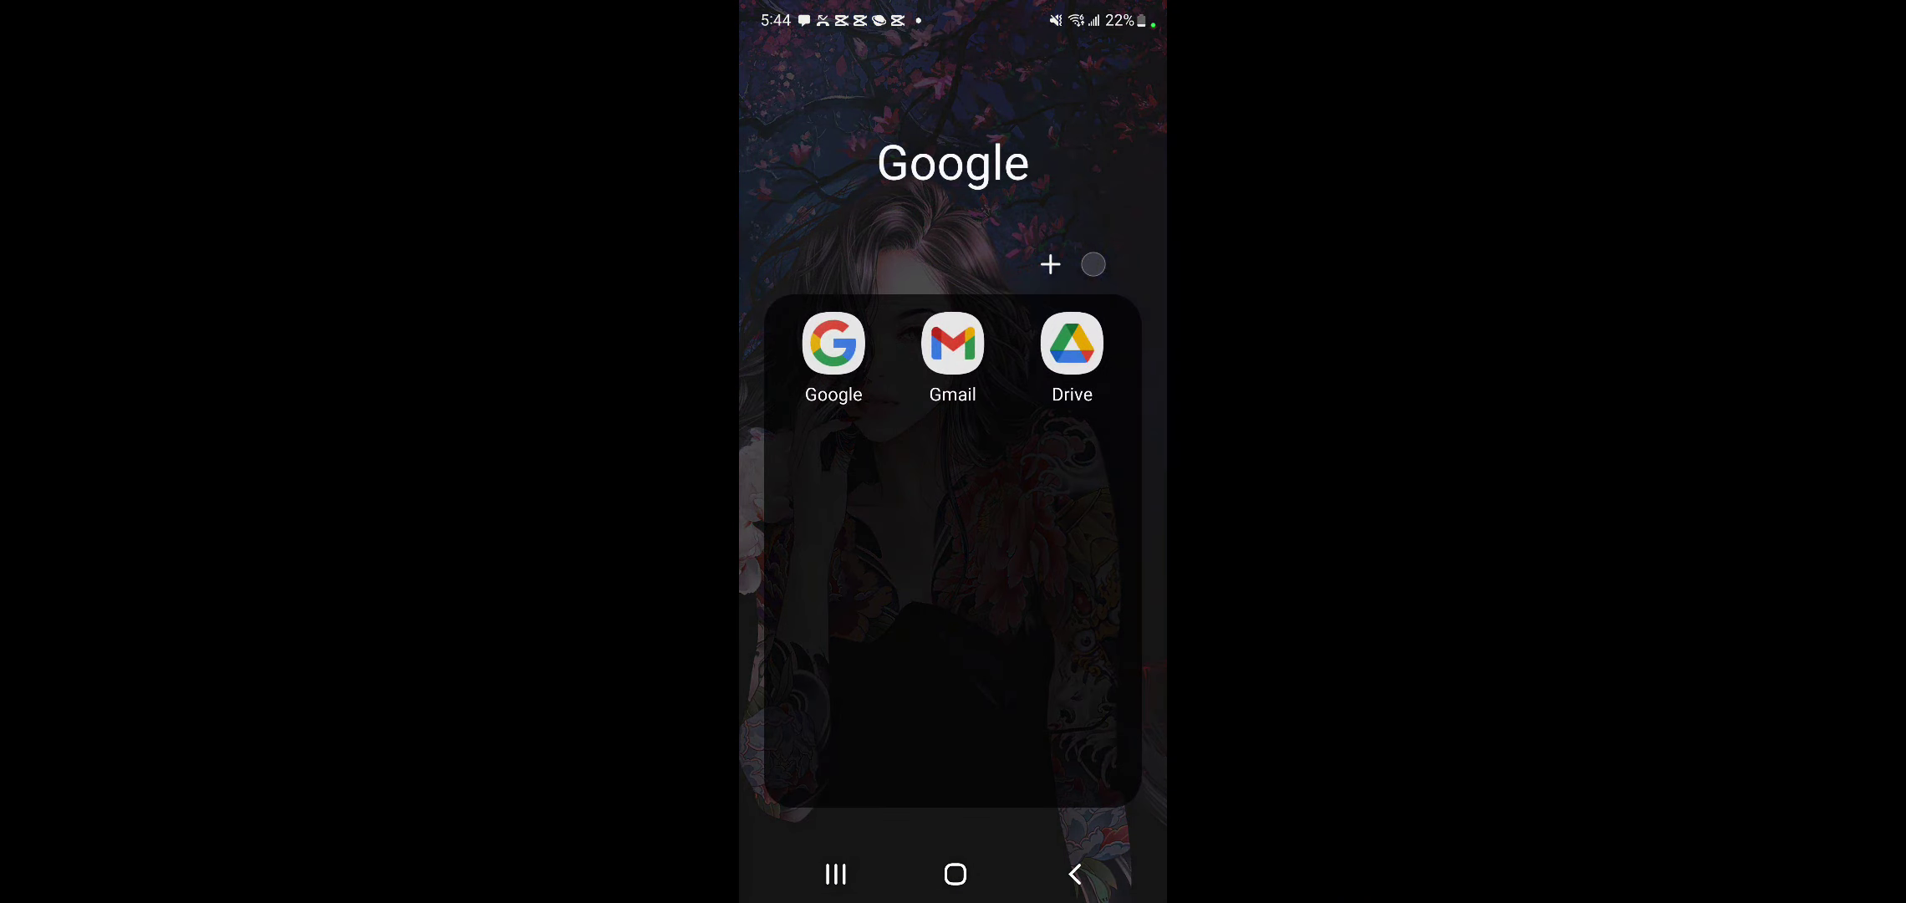
Search Google for 'gfx background' and browse the image results.
left_click(832, 344)
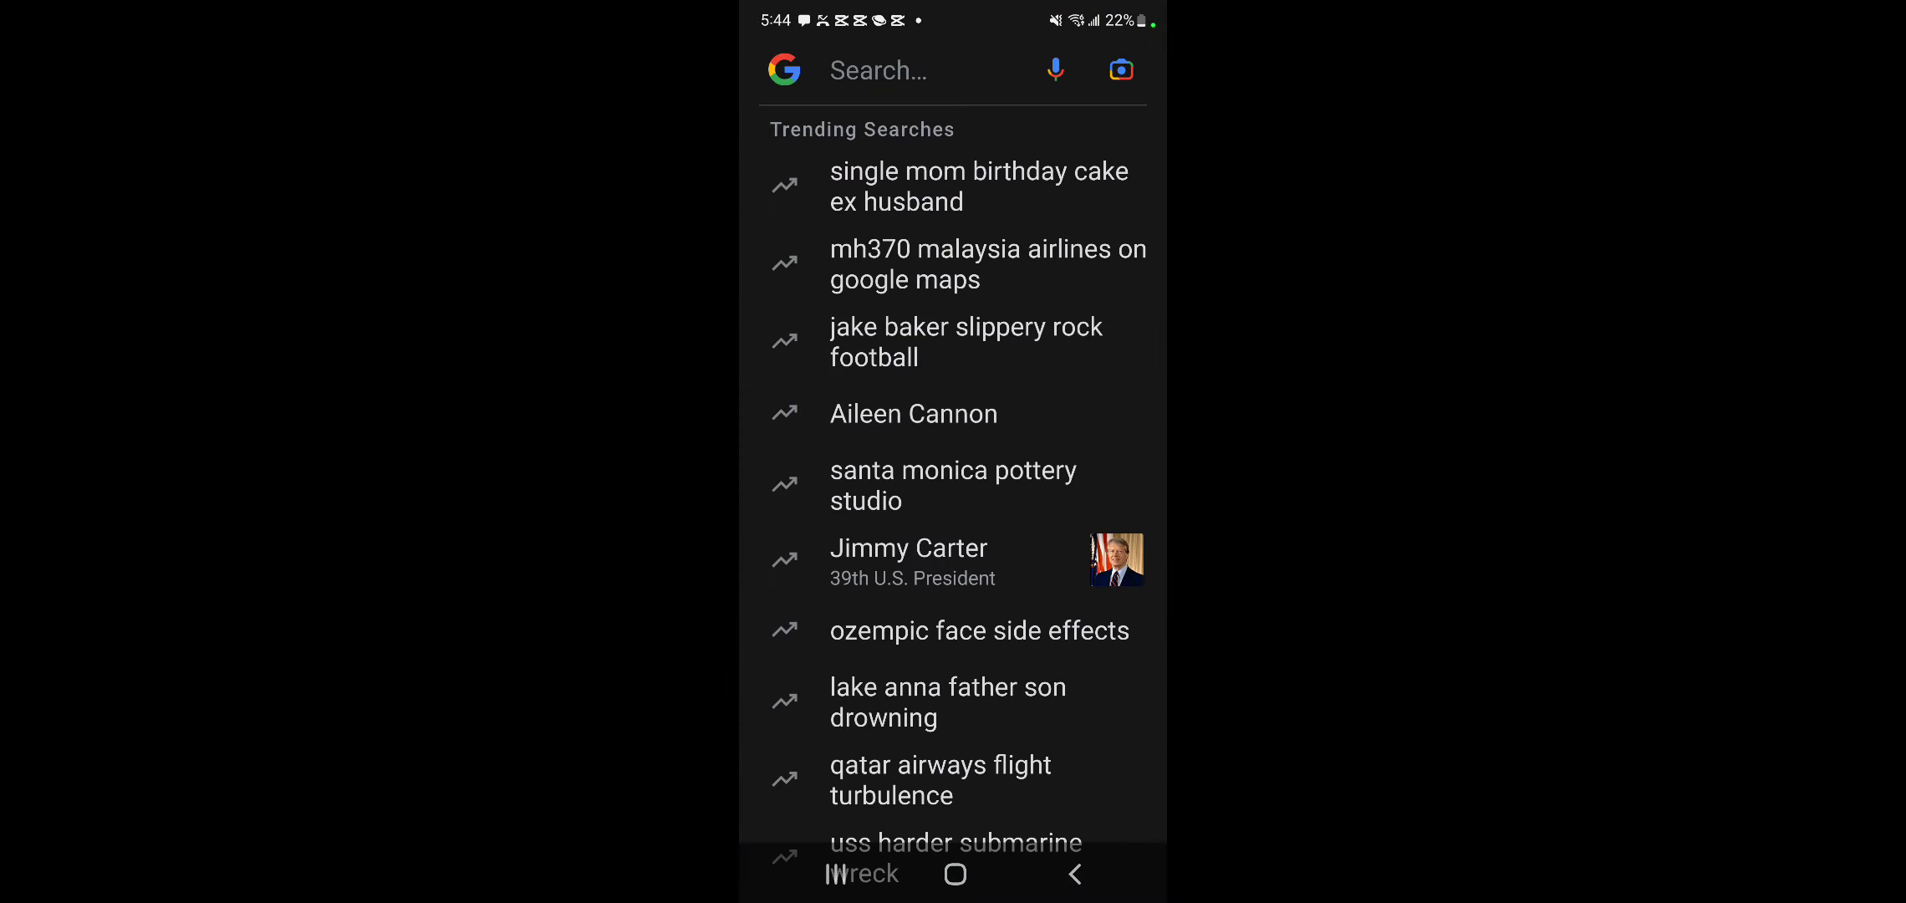
type("hfx")
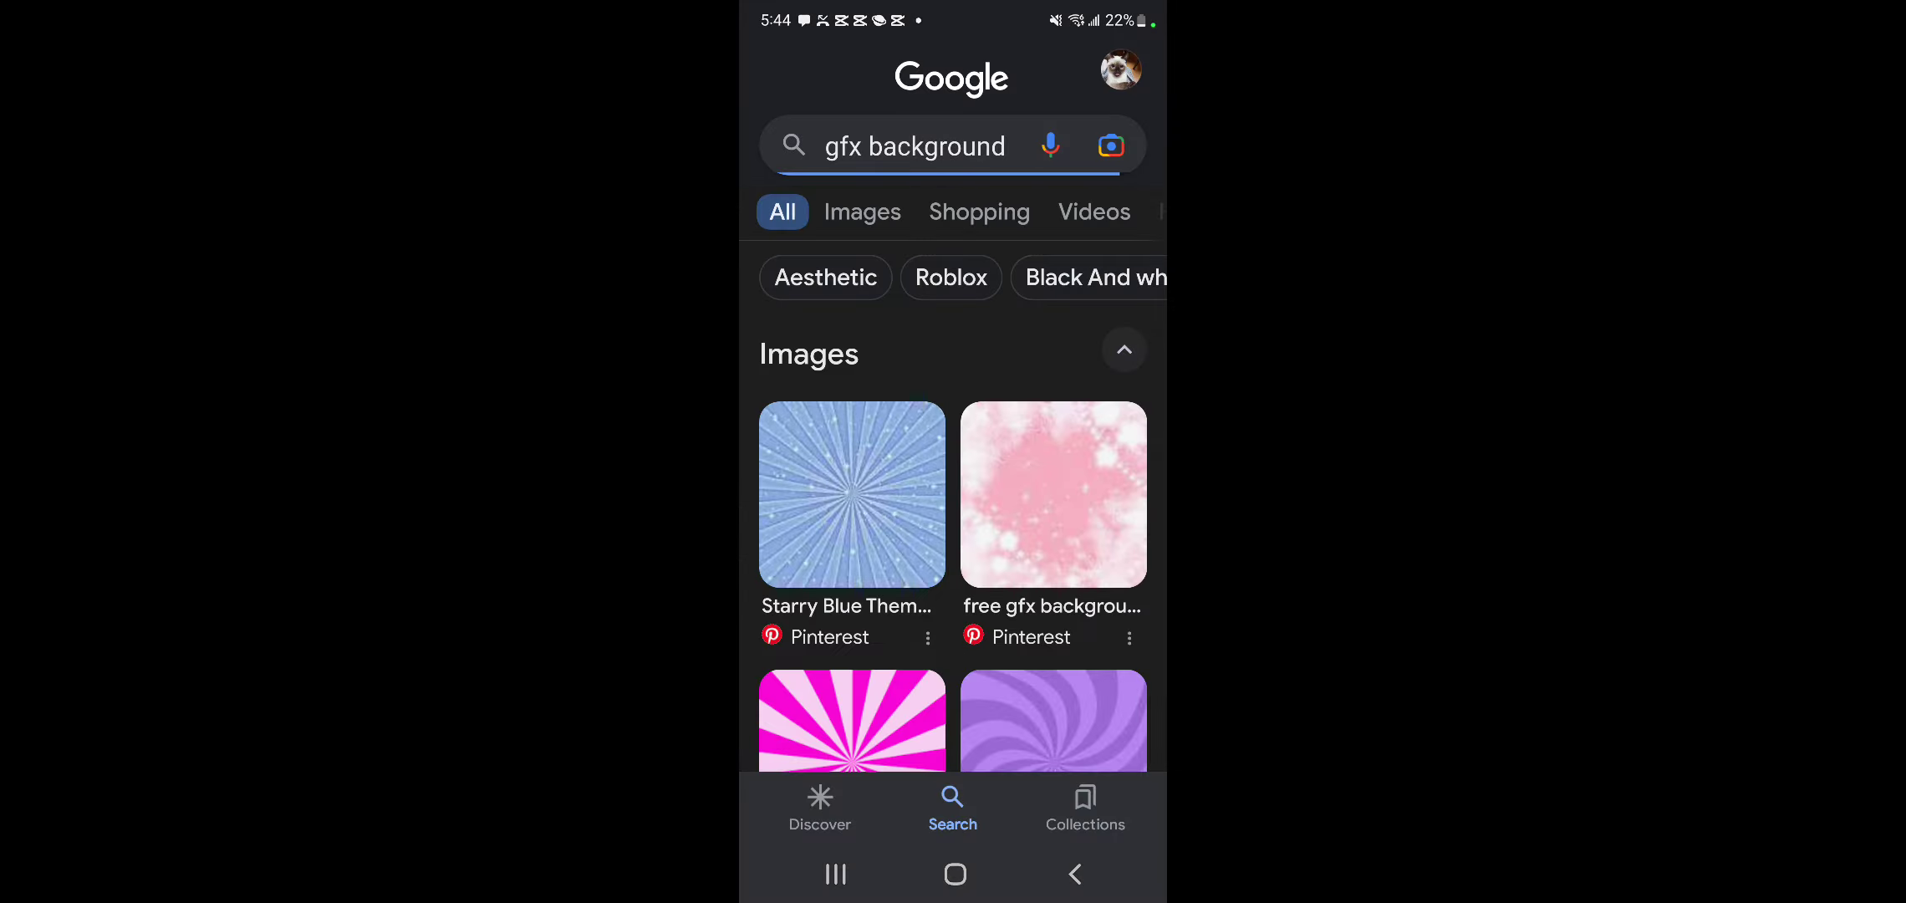
scroll("down", 3)
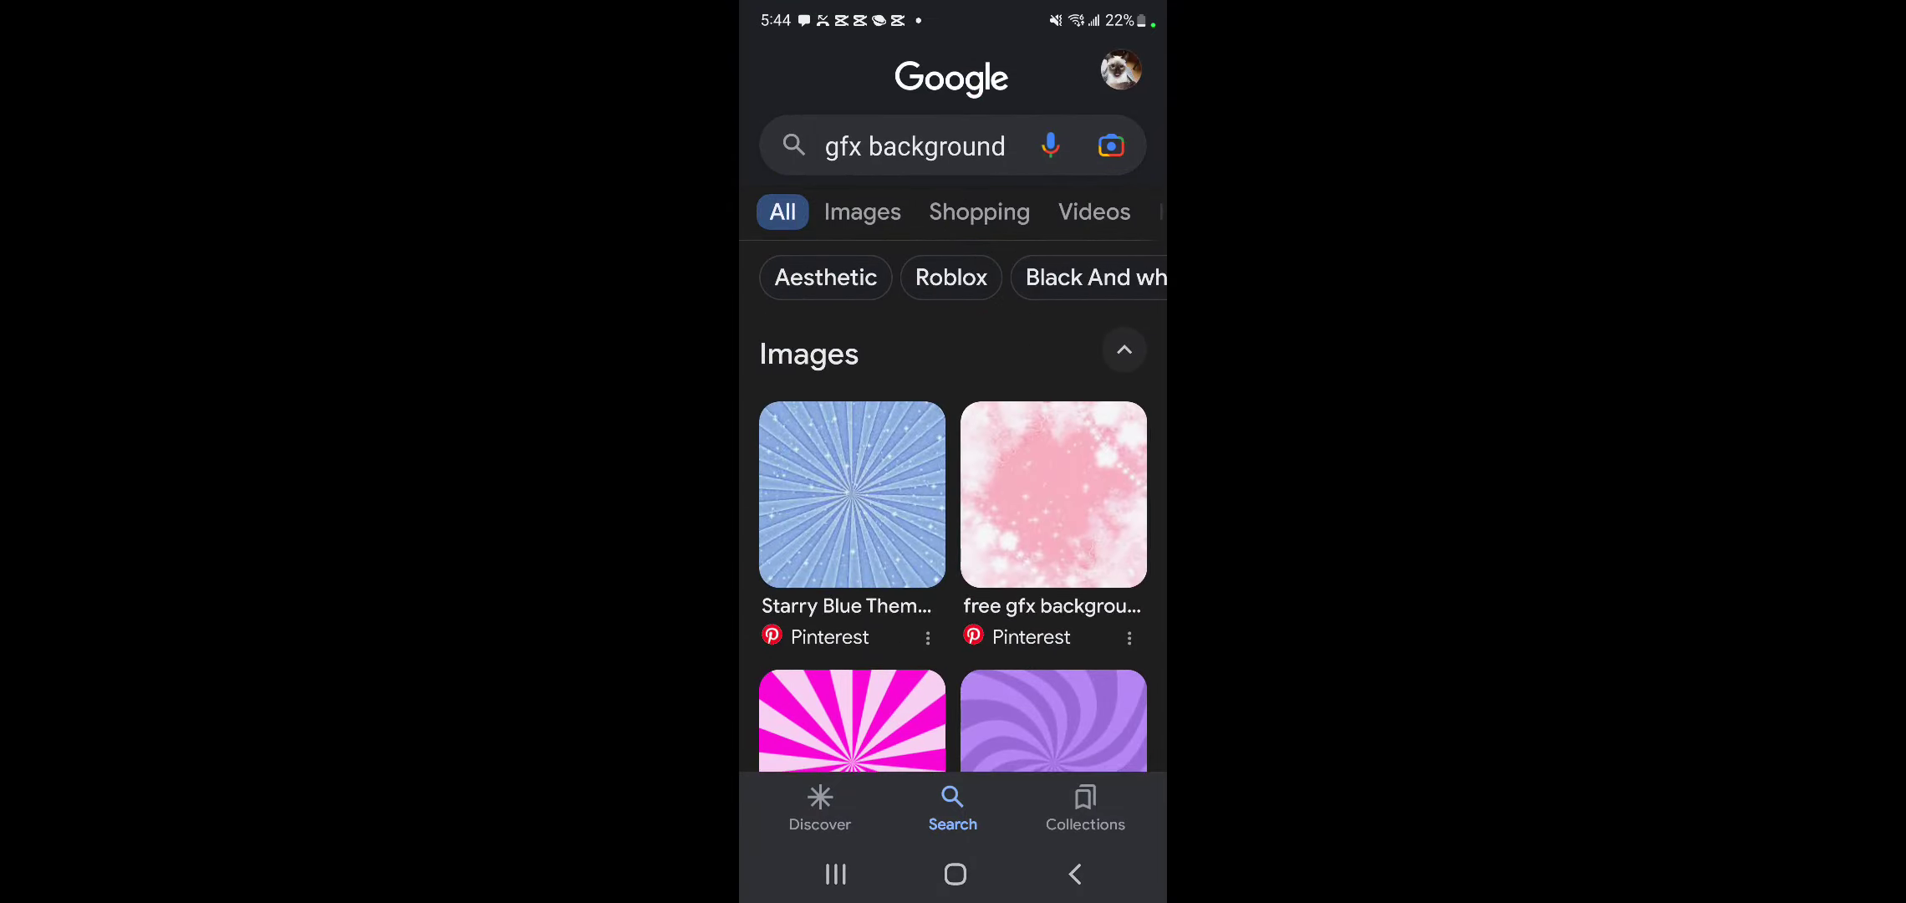
left_click(863, 211)
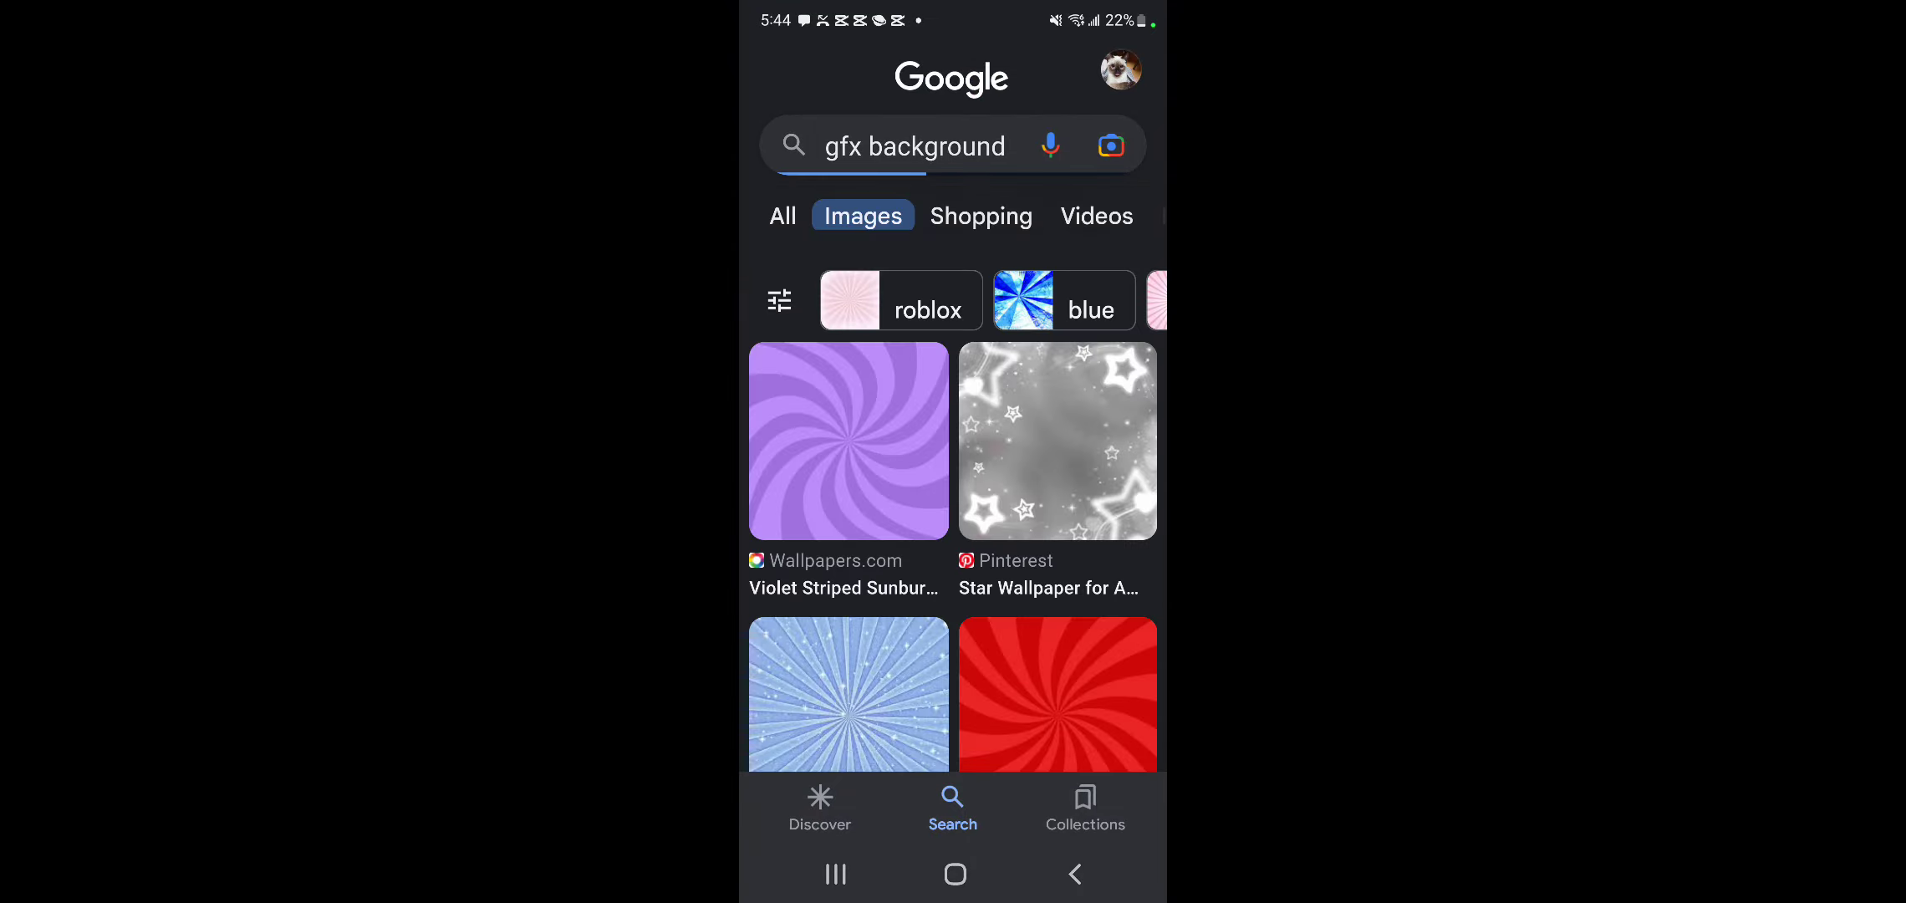
scroll("down", 3)
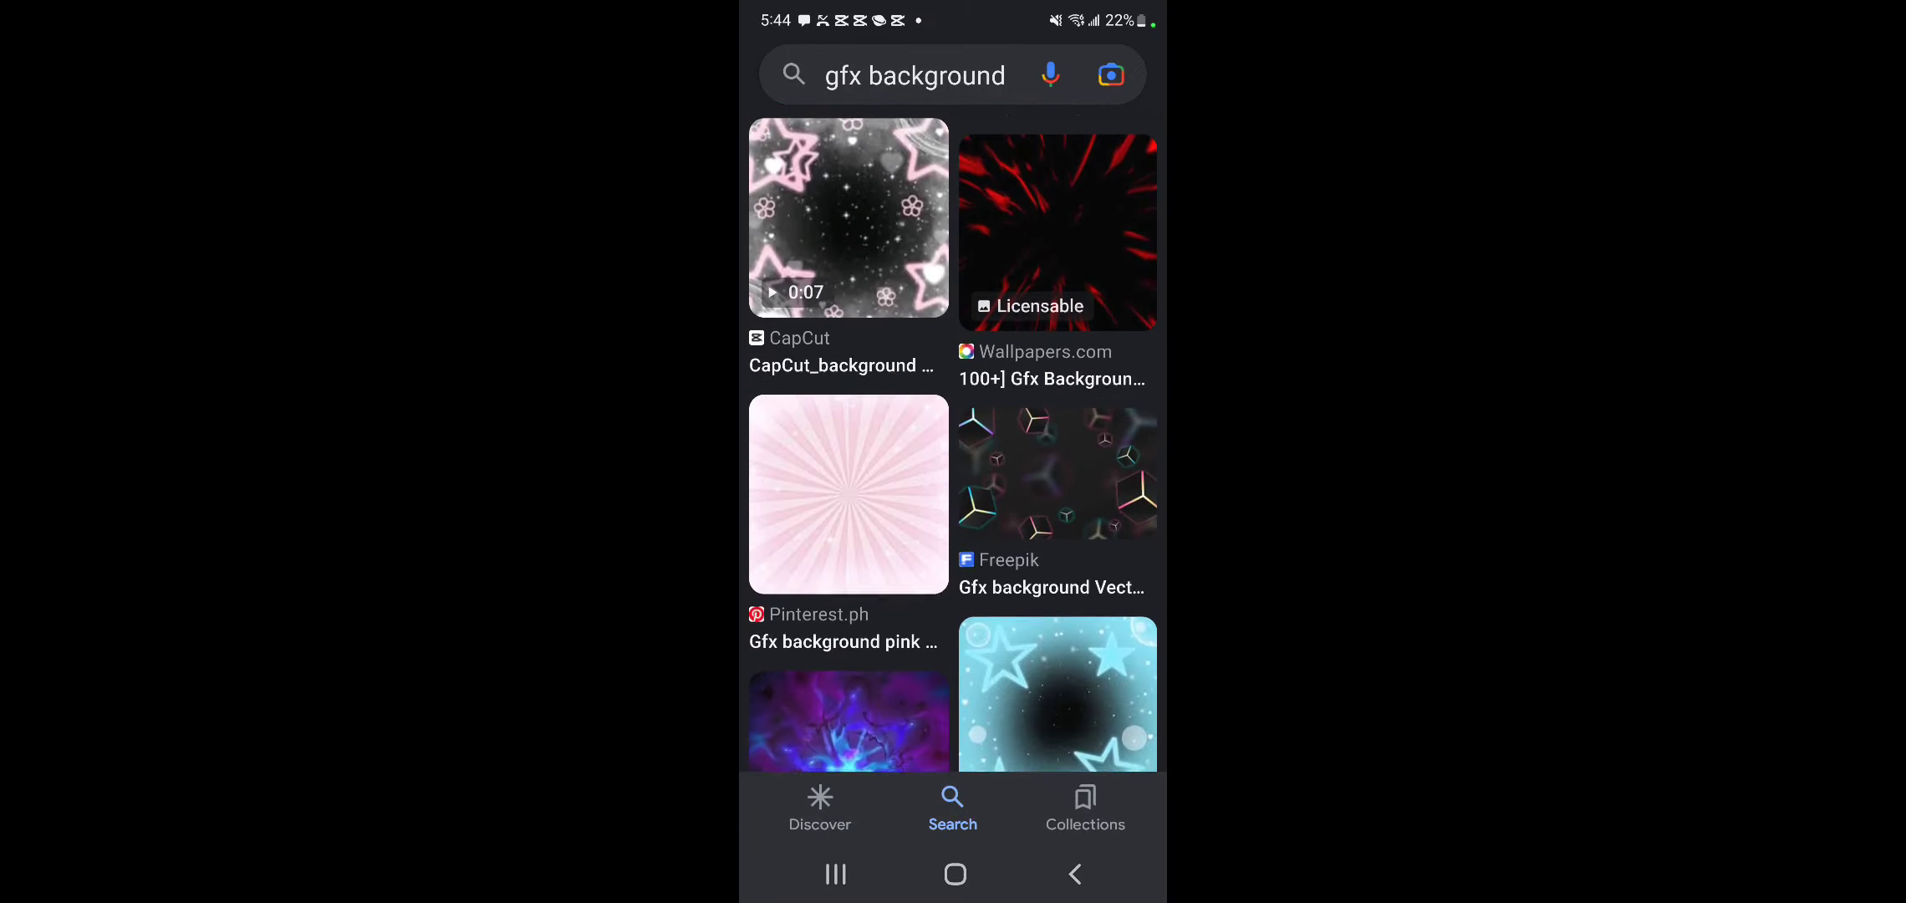
scroll("down", 3)
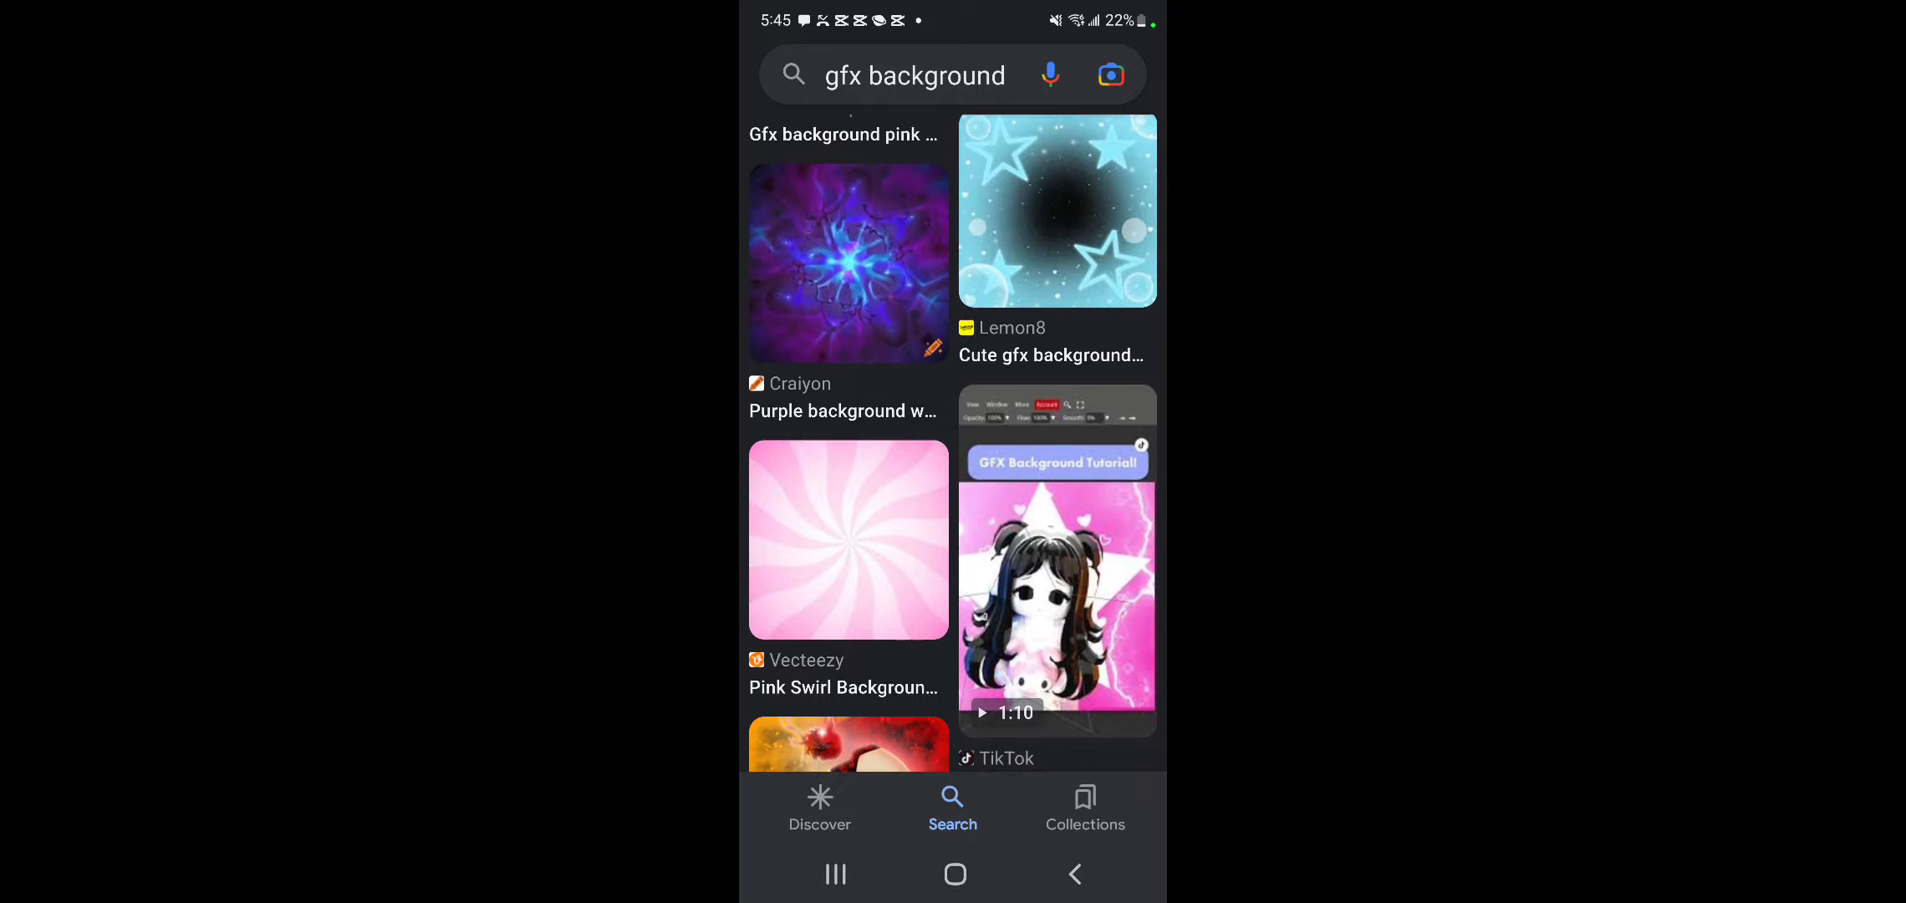
scroll("down", 3)
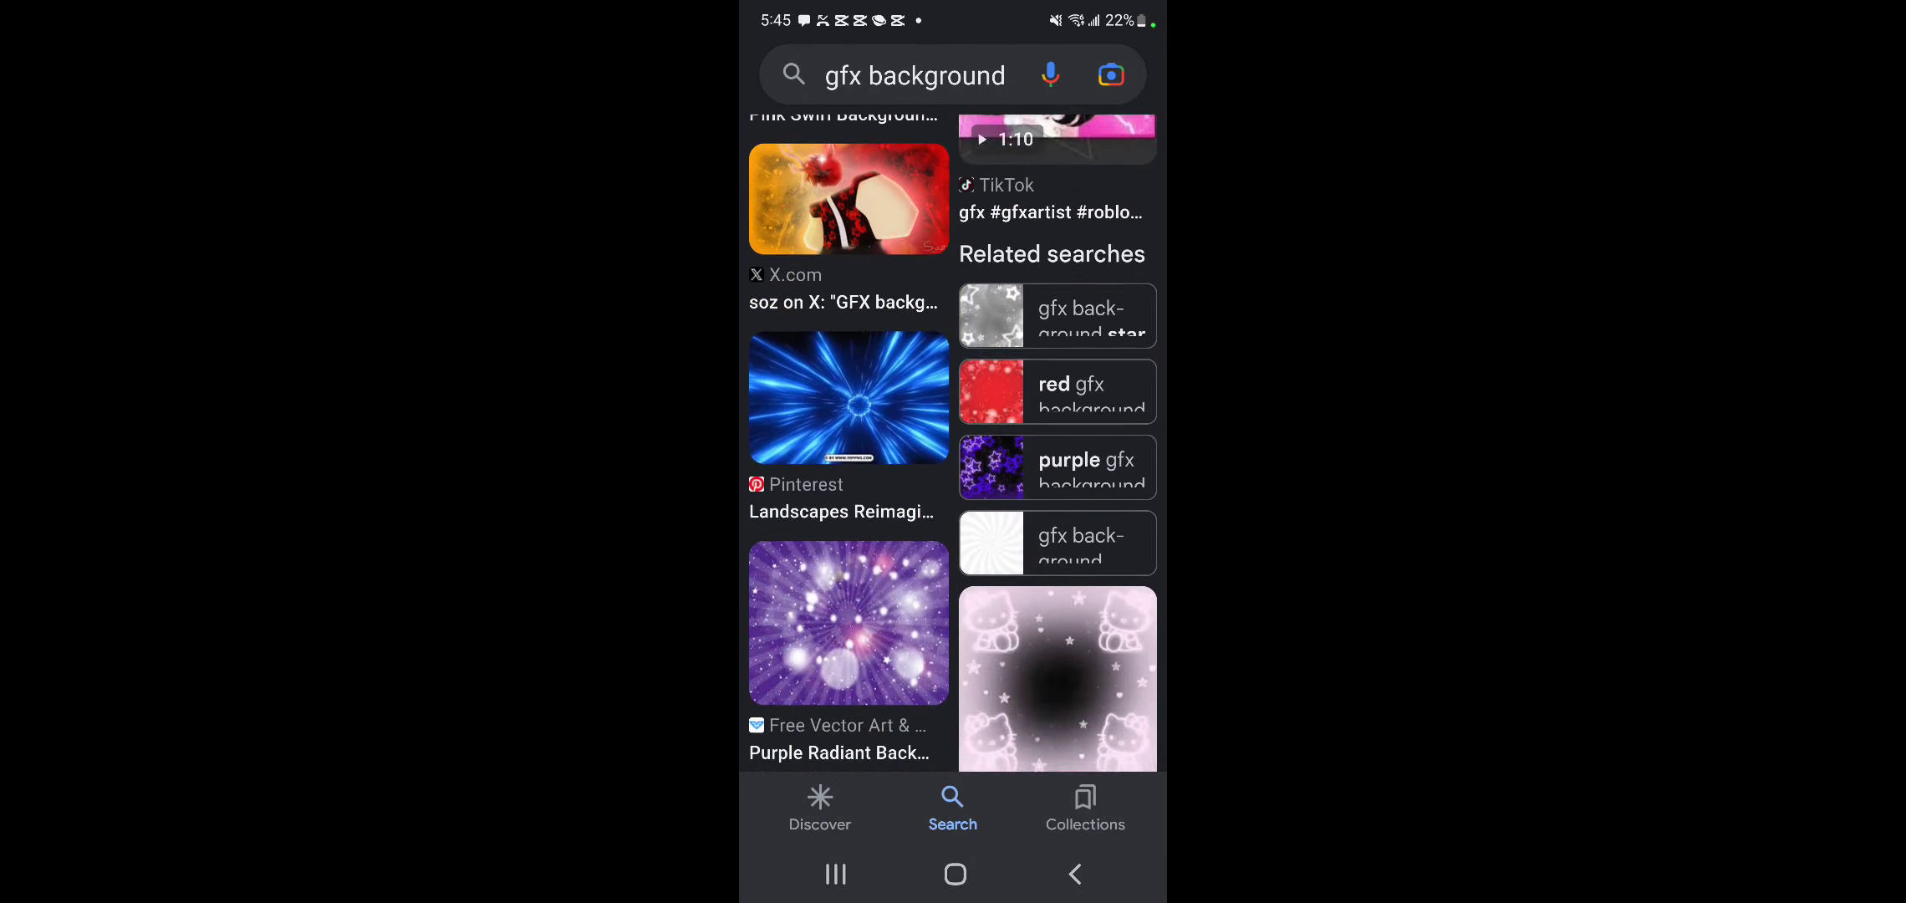
Preview the Hello Kitty background, then open the pink sunburst background instead.
left_click(1057, 681)
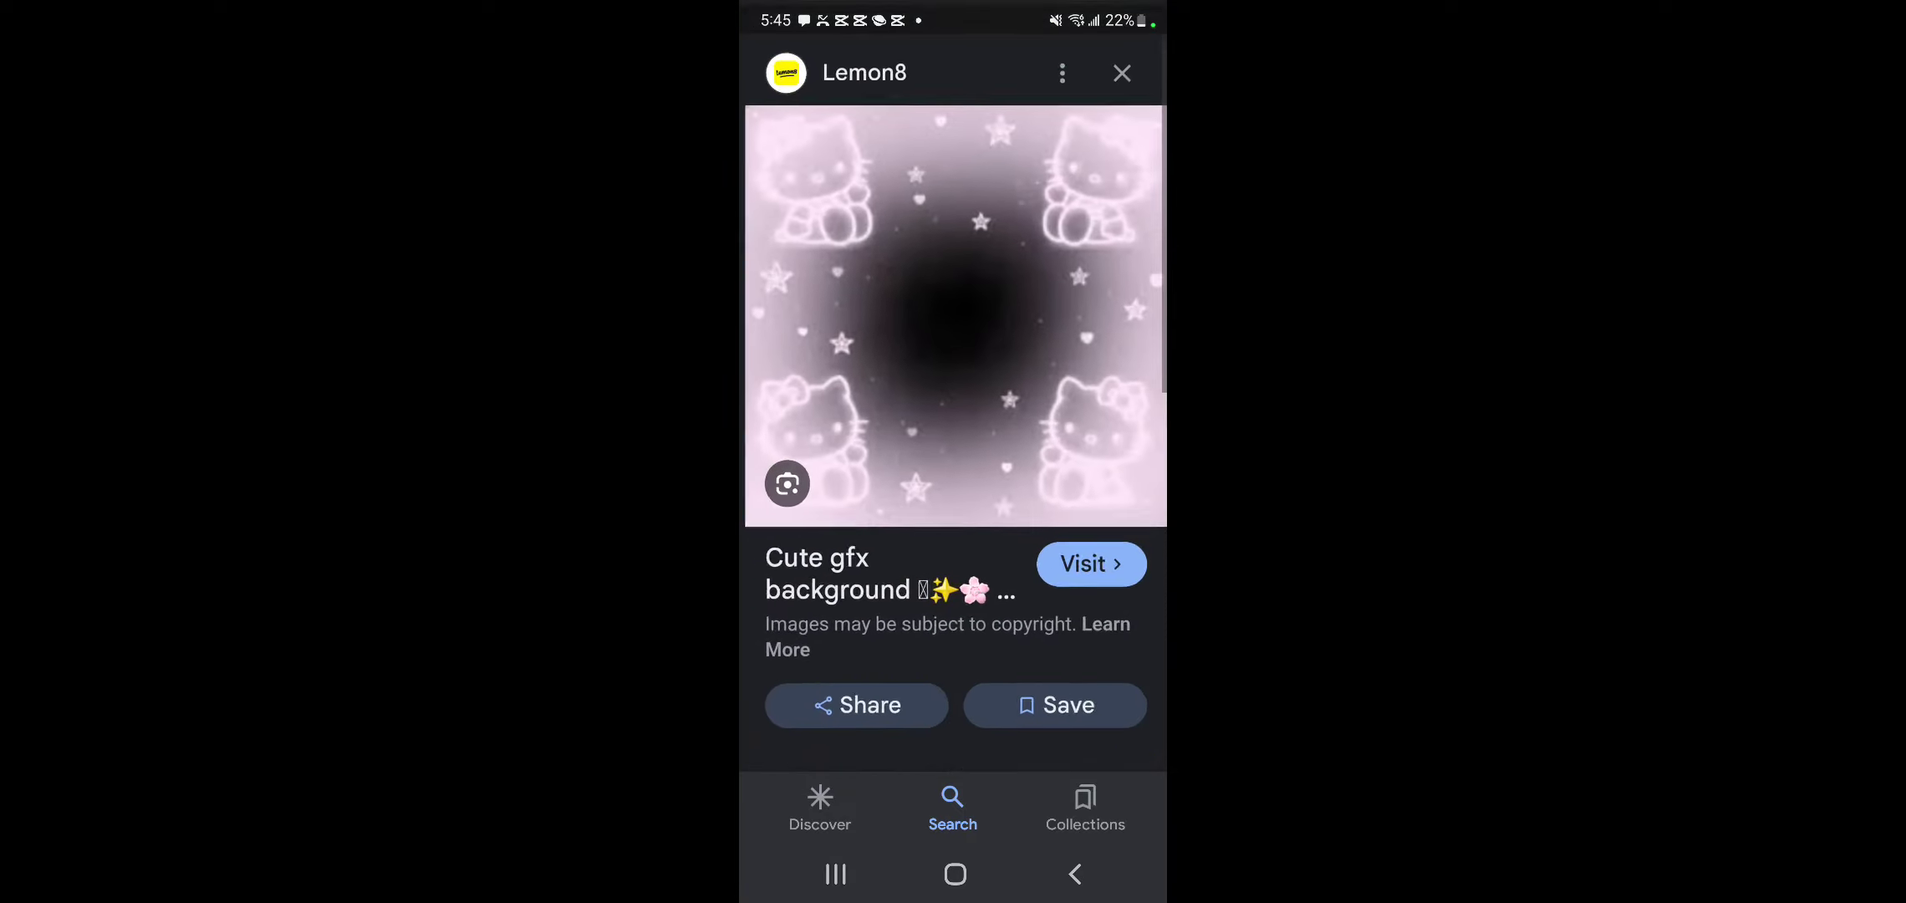
left_click(1121, 73)
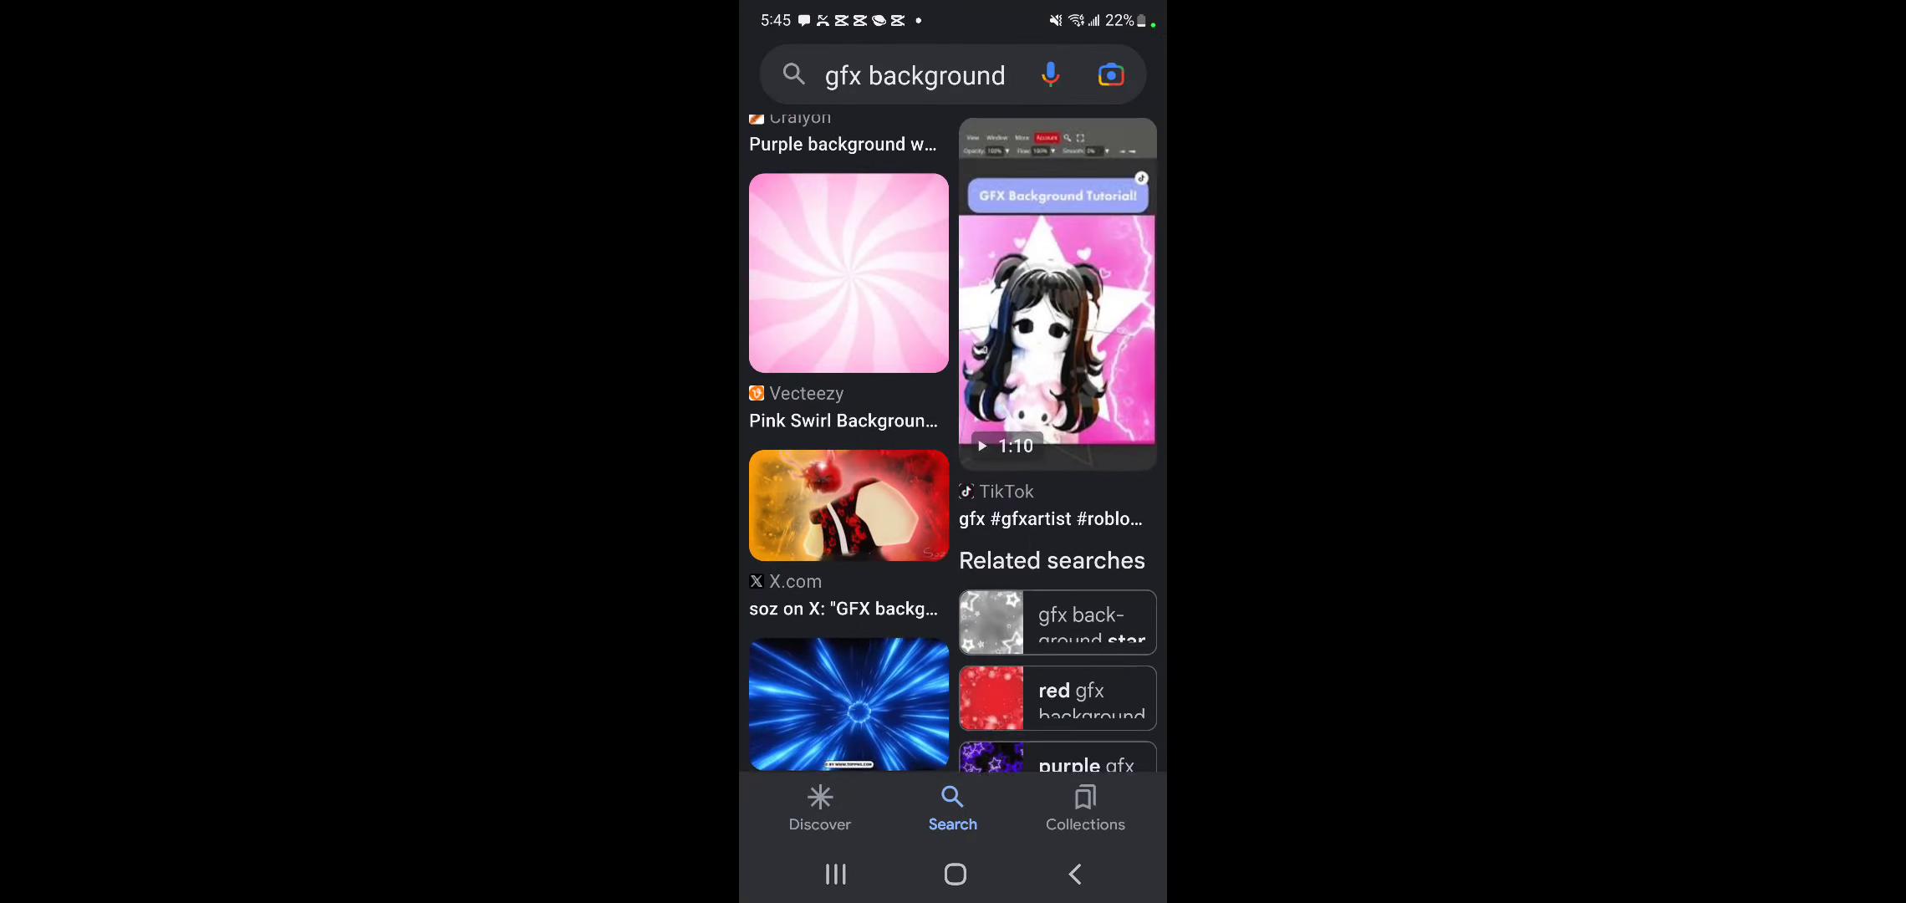
scroll("down", 3)
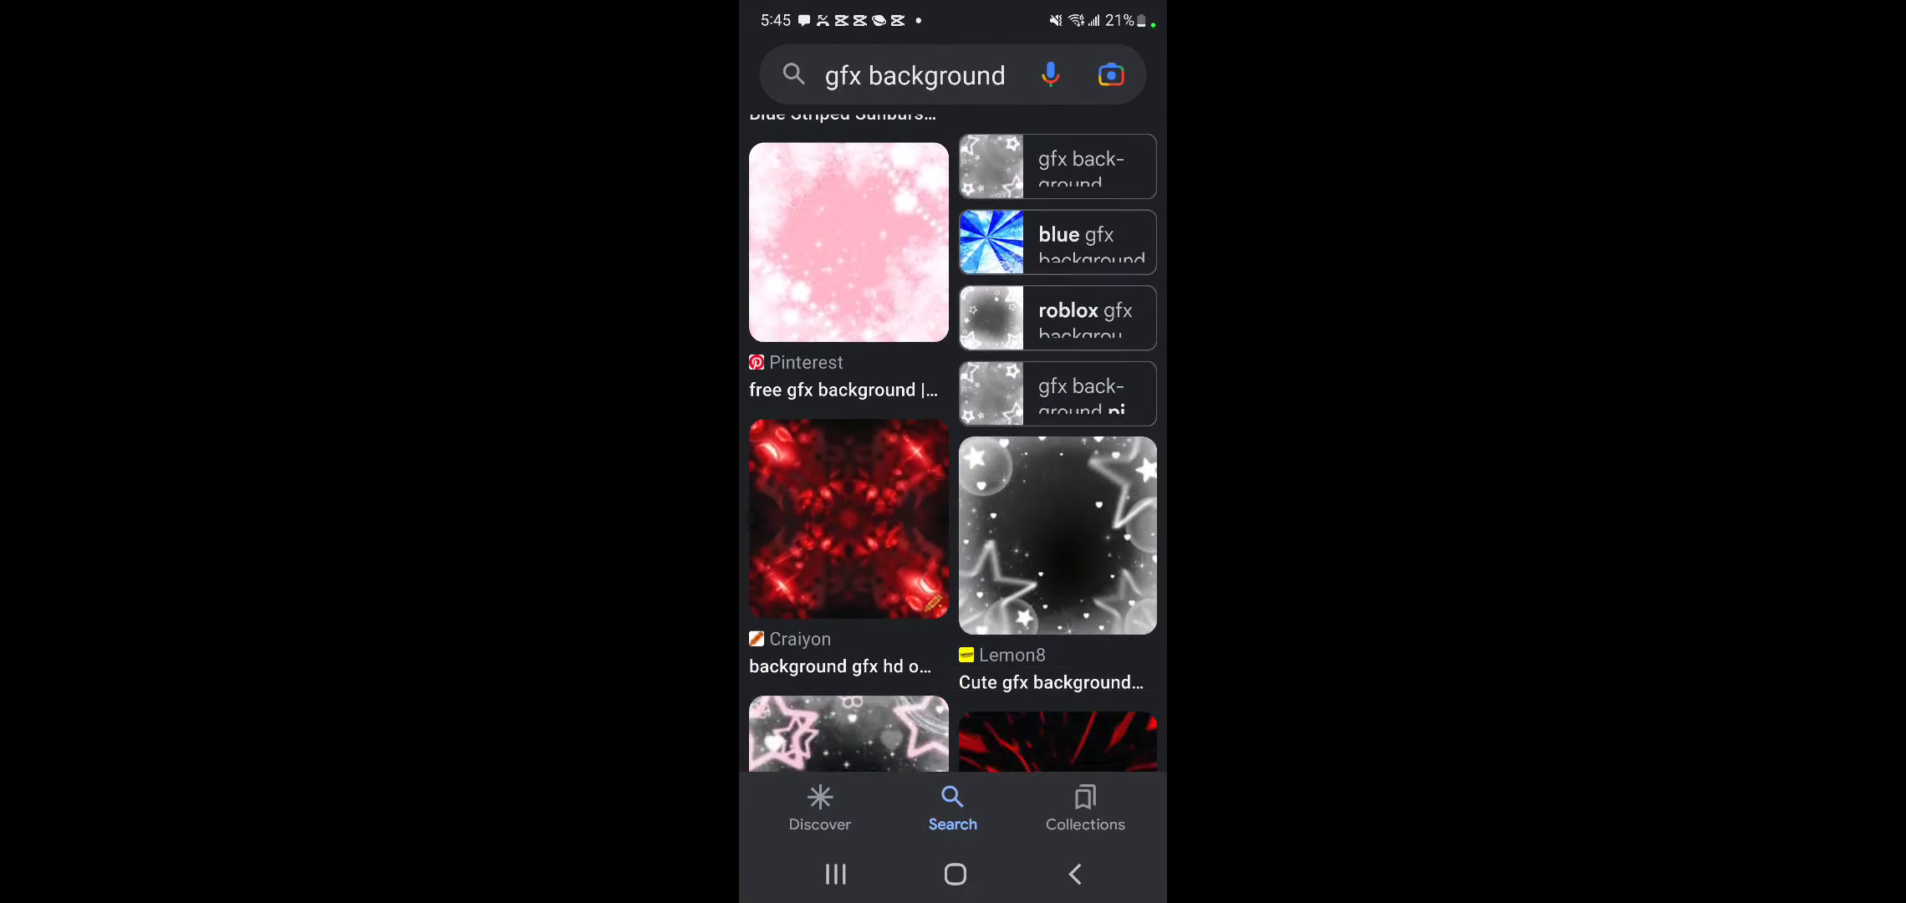
left_click(847, 242)
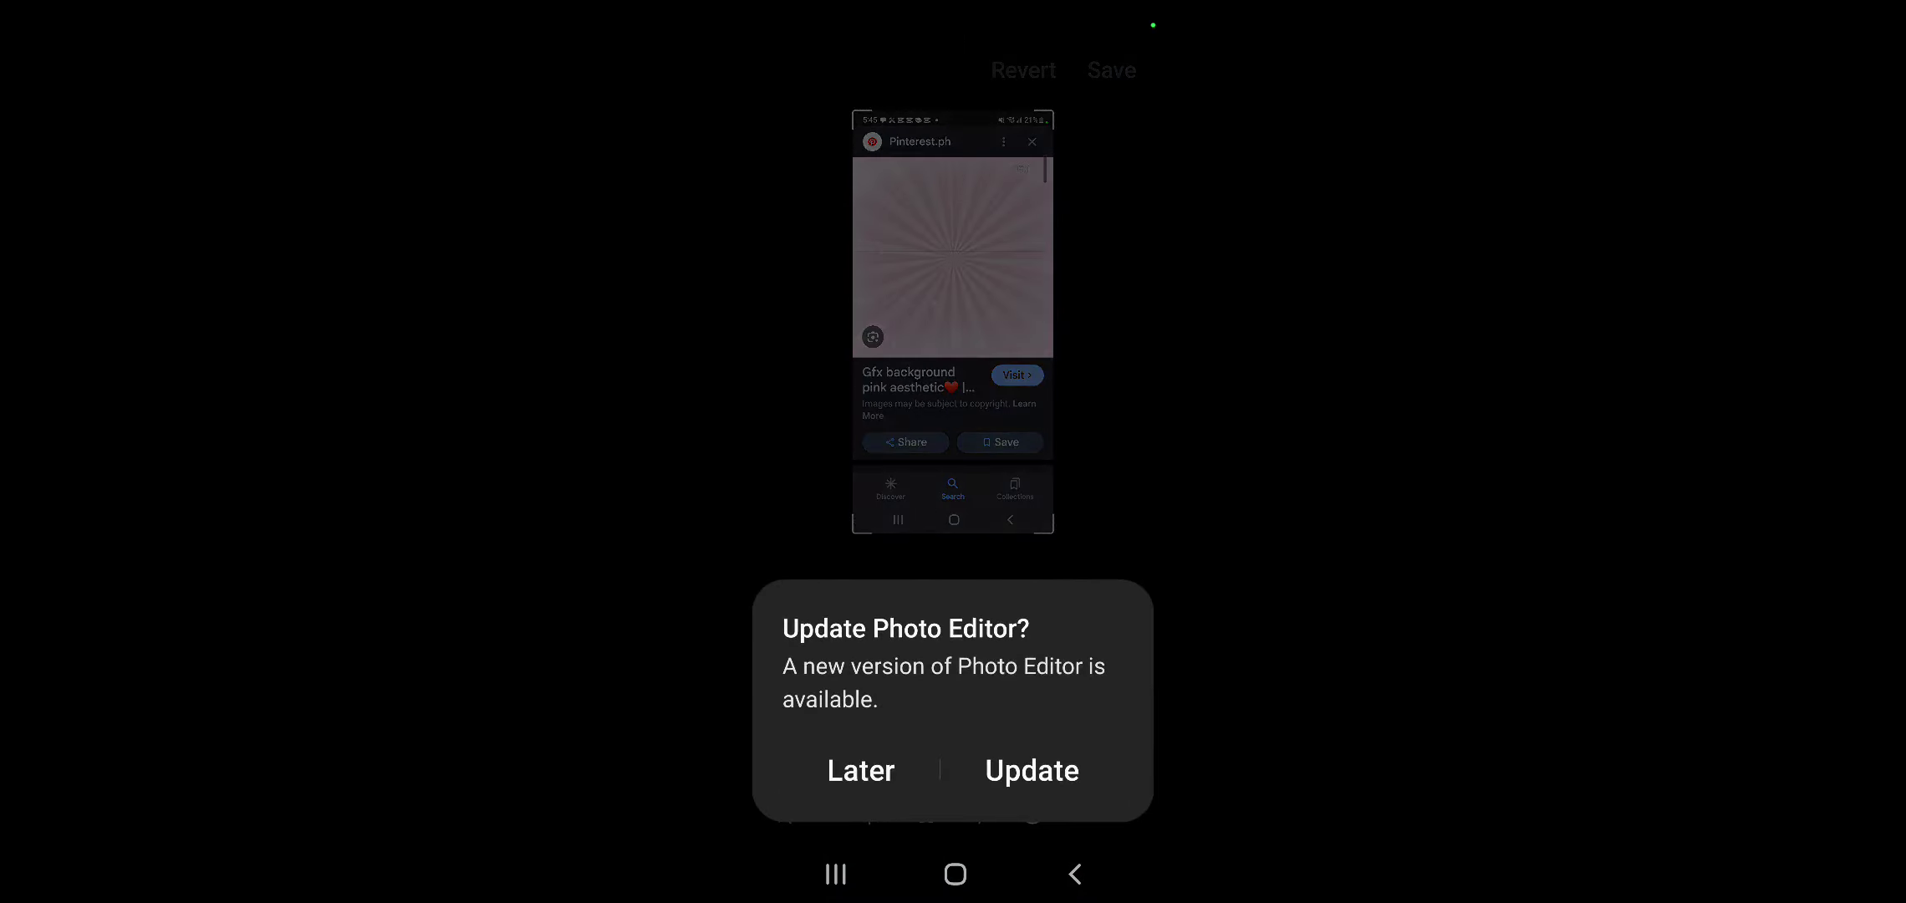
Dismiss the update prompt and save the screenshot cropped to the pink sunburst.
left_click(860, 770)
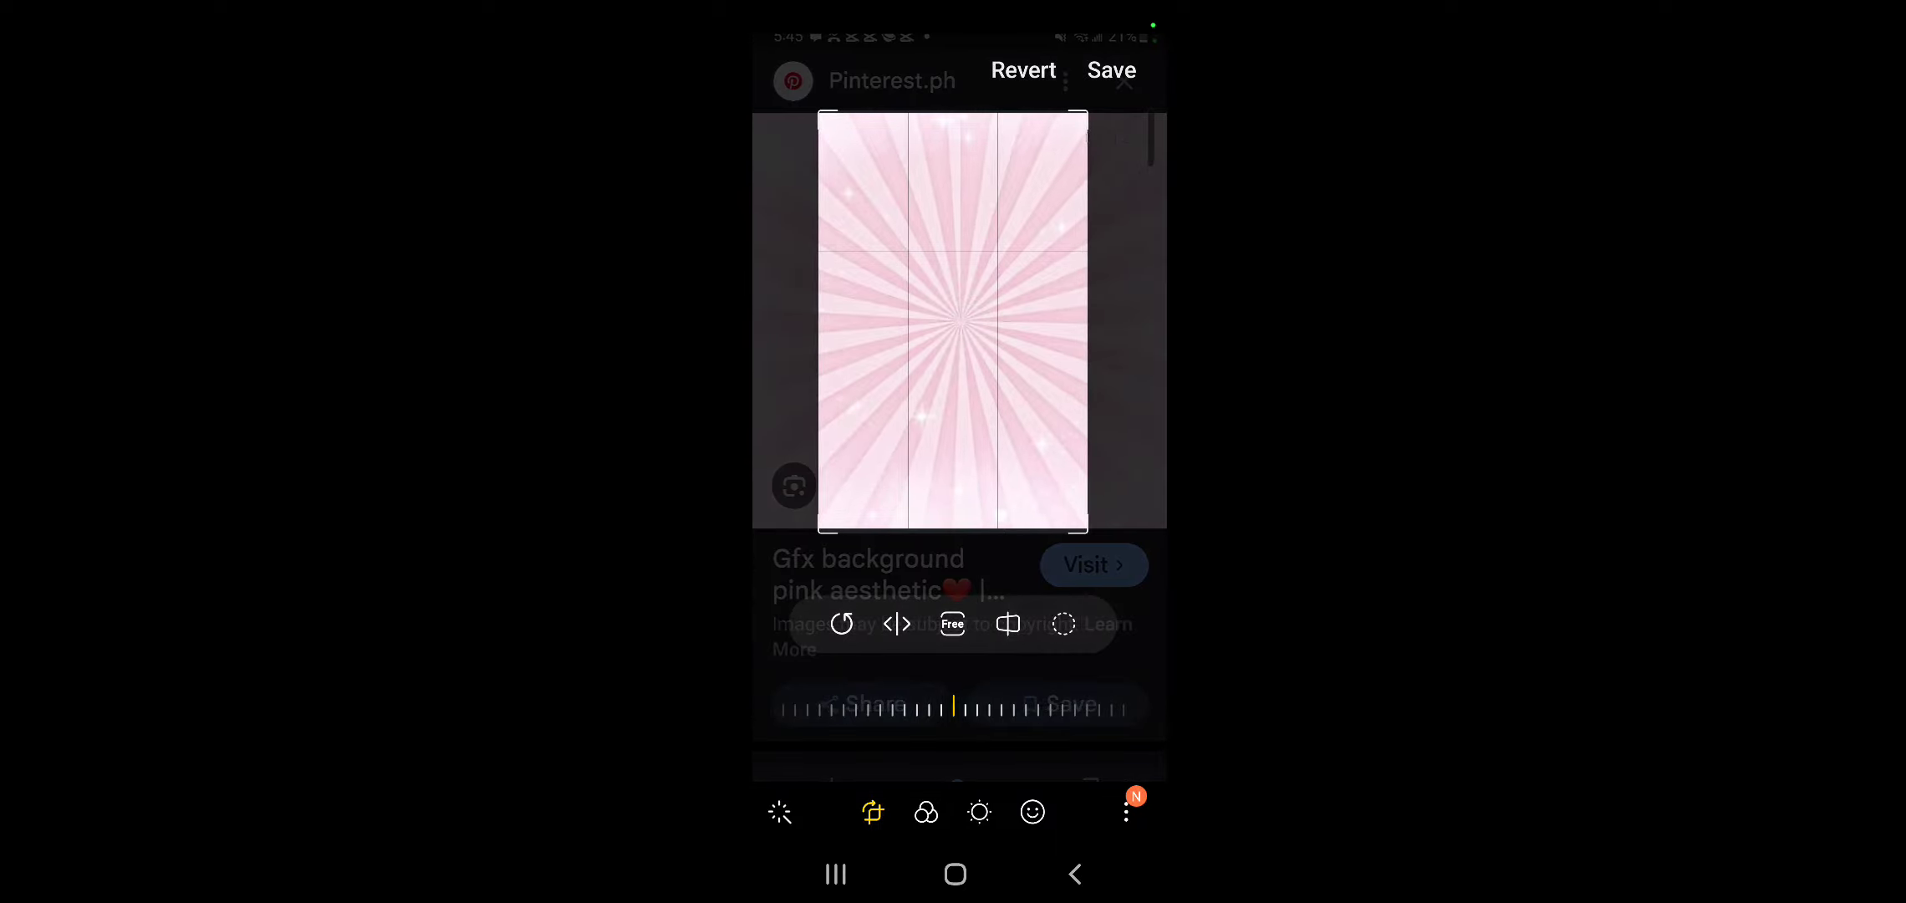
left_click(1110, 70)
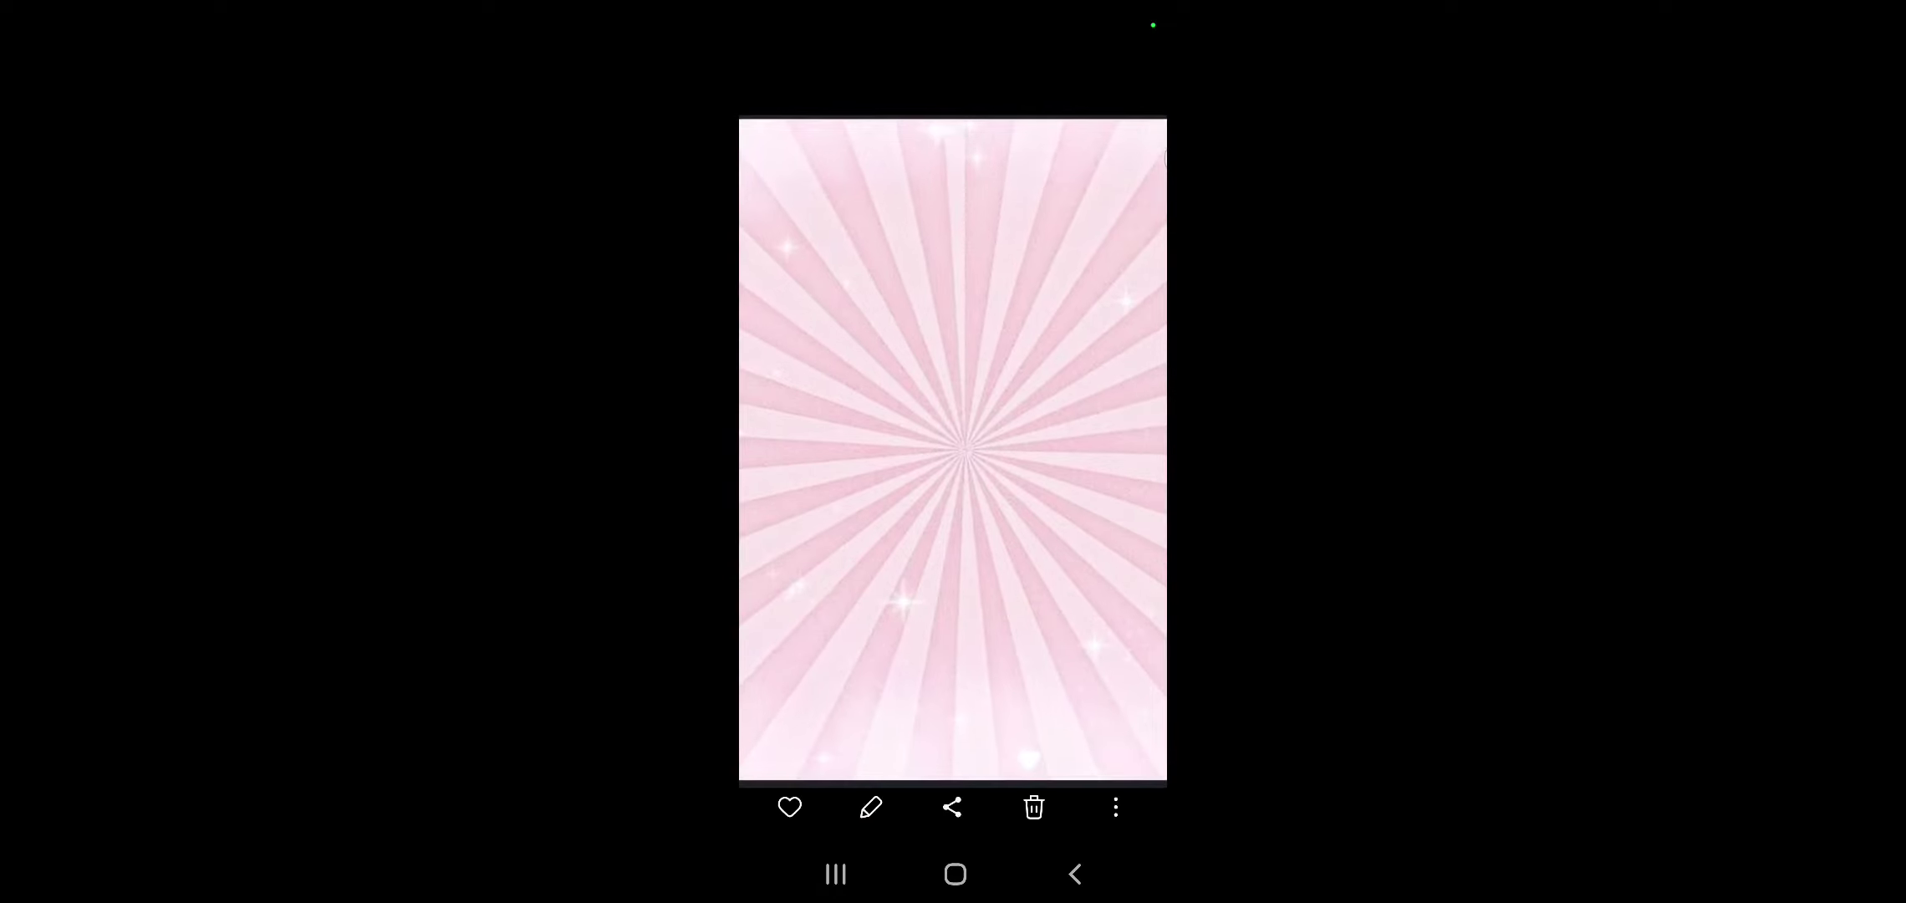